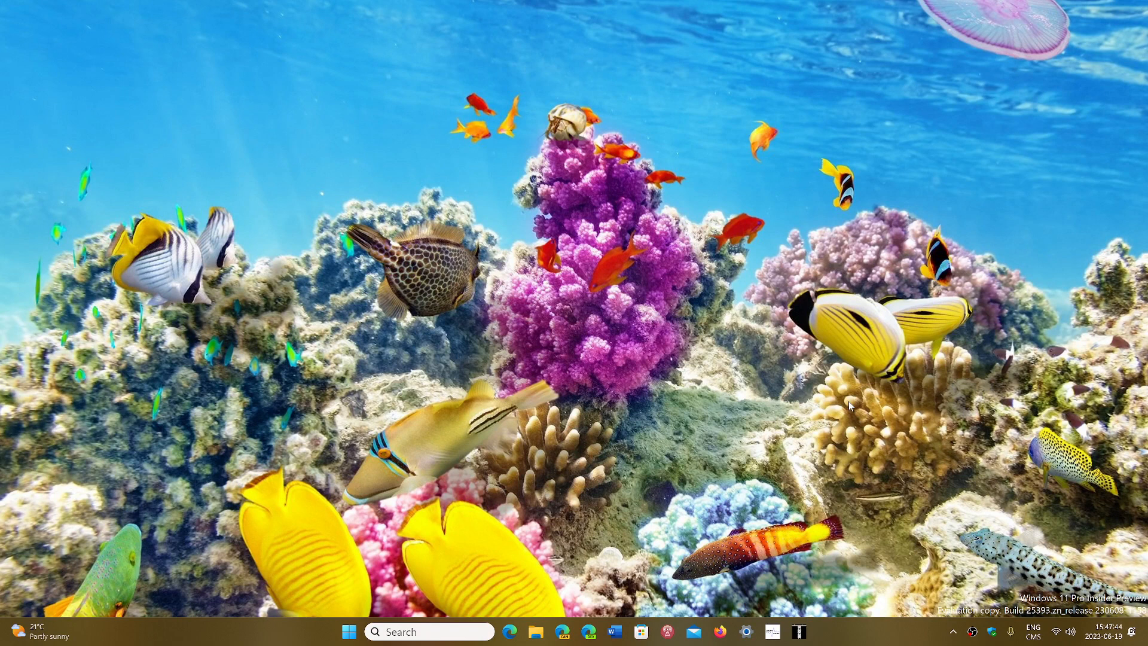
{"action": "mouse_move", "coordinate": [377, 597]}
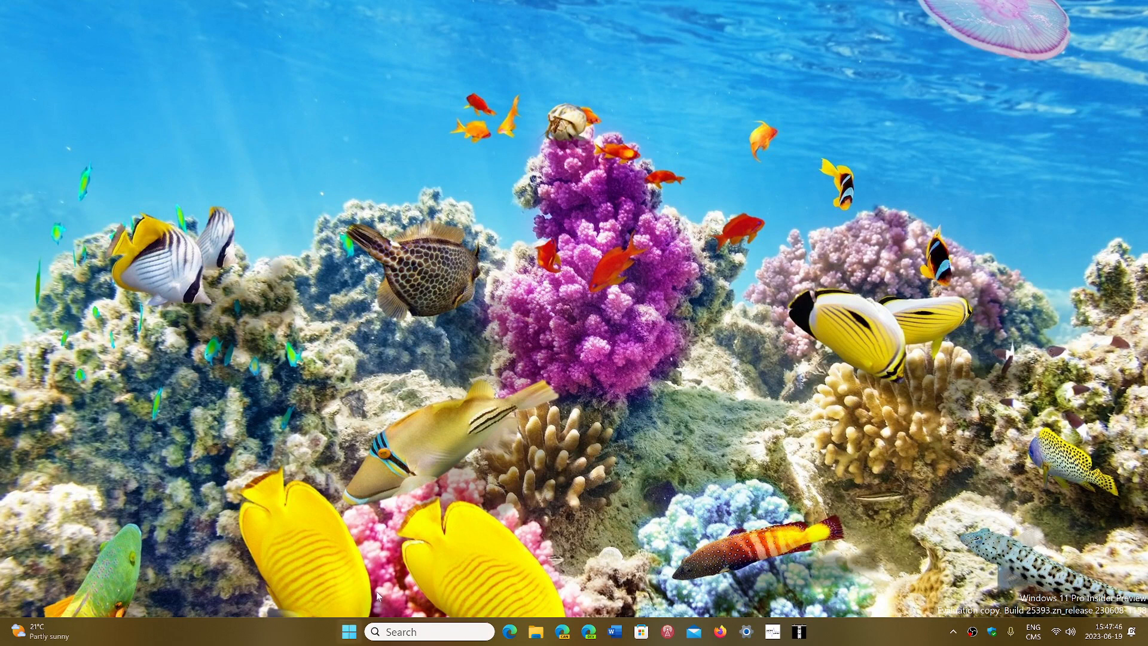
- Open the Start menu to show pinned apps like Edge, Office and Settings
{"action": "left_click", "coordinate": [349, 631]}
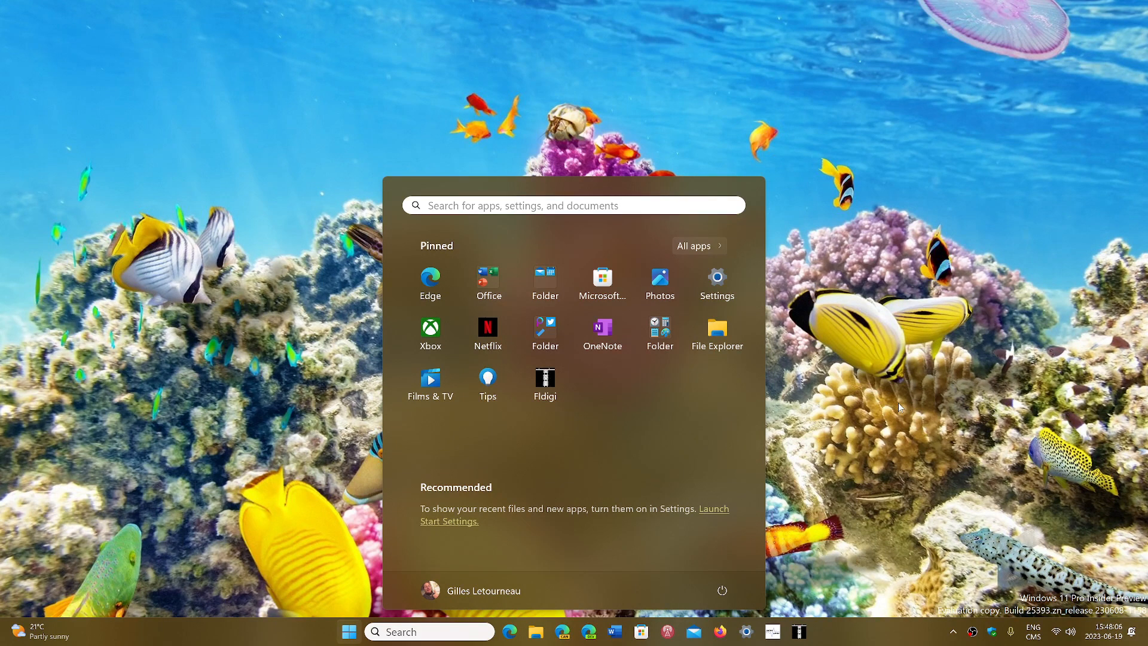
{"action": "mouse_move", "coordinate": [883, 245]}
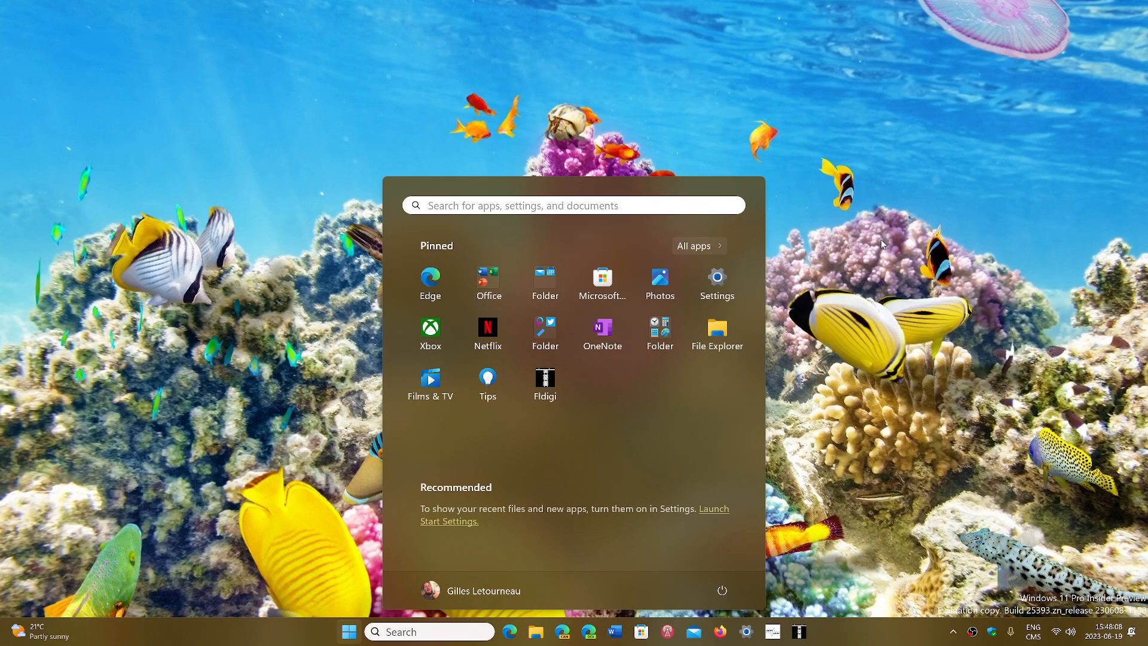
{"action": "mouse_move", "coordinate": [897, 323]}
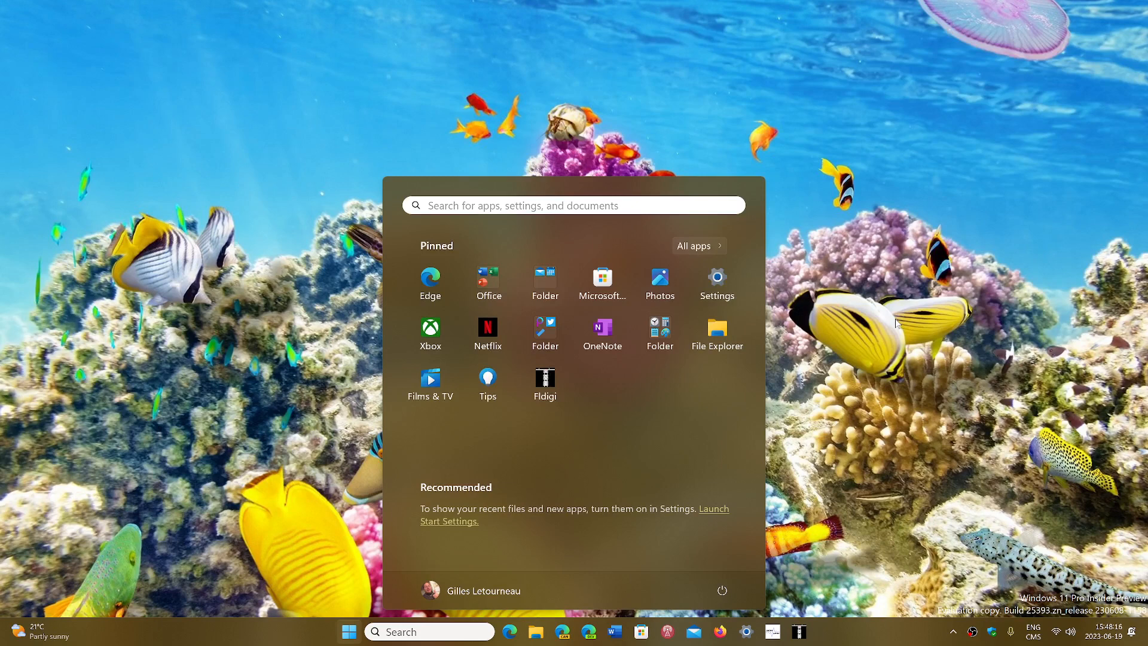
{"action": "mouse_move", "coordinate": [741, 278]}
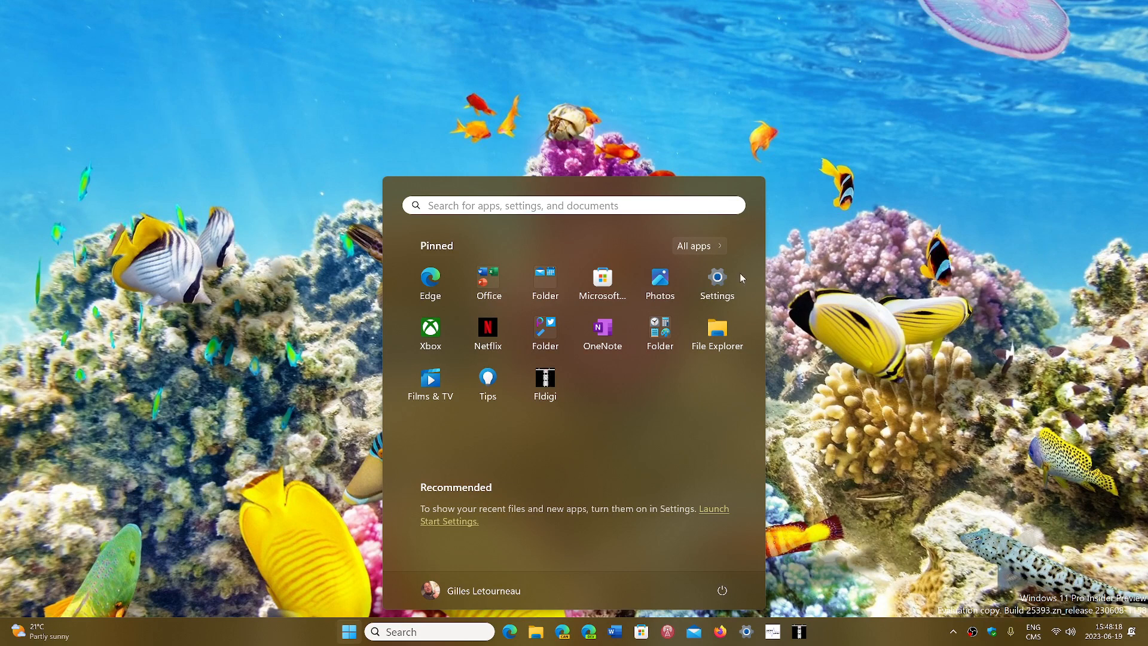
- Open All apps and scroll the alphabetical list down to the P–S entries
{"action": "left_click", "coordinate": [694, 245]}
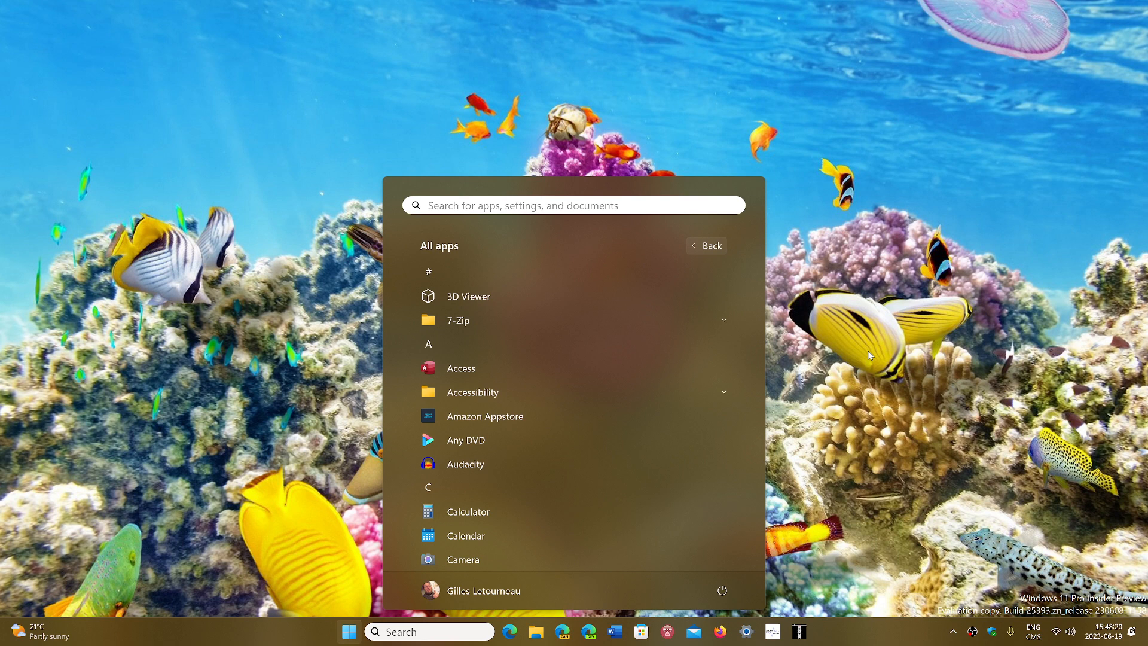
{"action": "scroll", "scroll_direction": "down", "scroll_amount": 3}
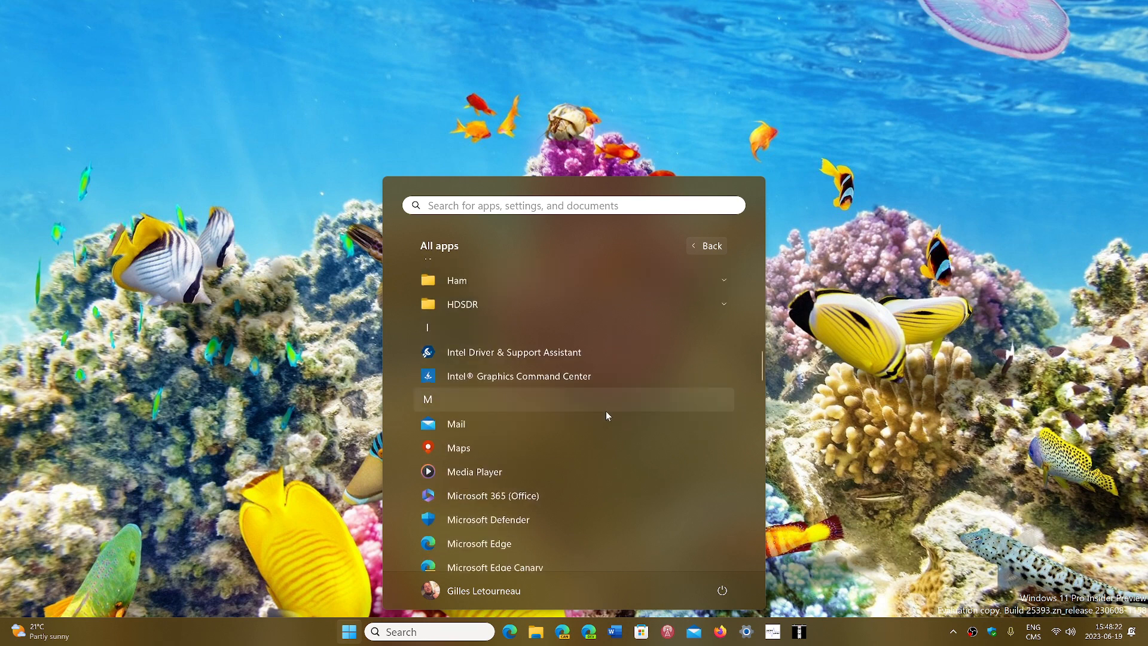
{"action": "scroll", "scroll_direction": "down", "scroll_amount": 3}
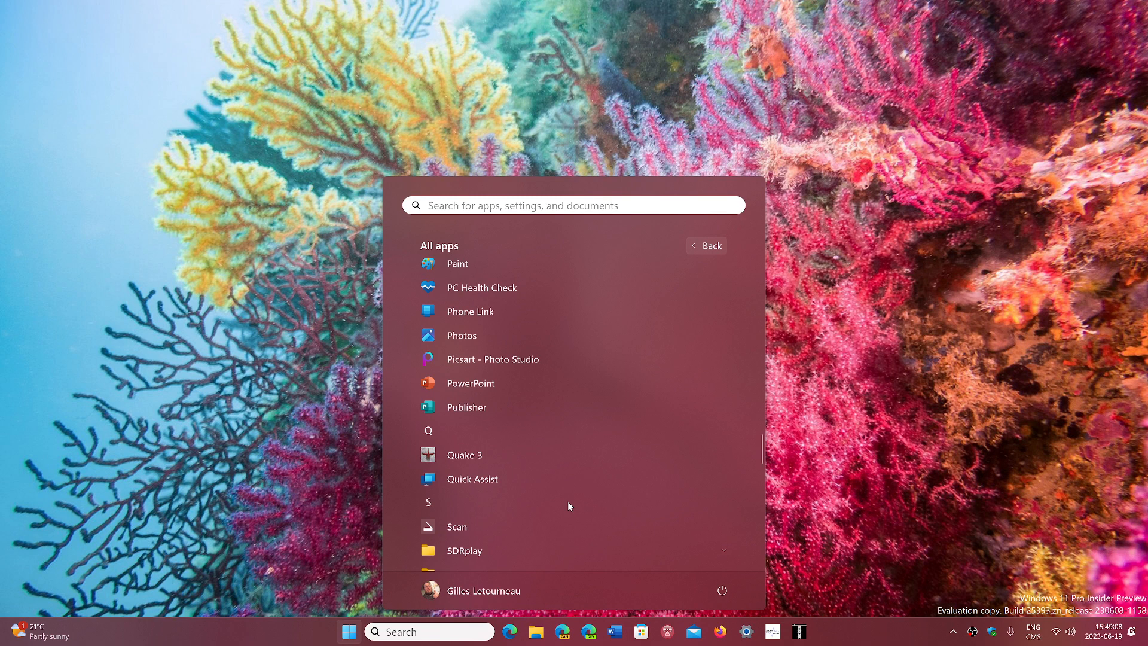
{"action": "mouse_move", "coordinate": [964, 344]}
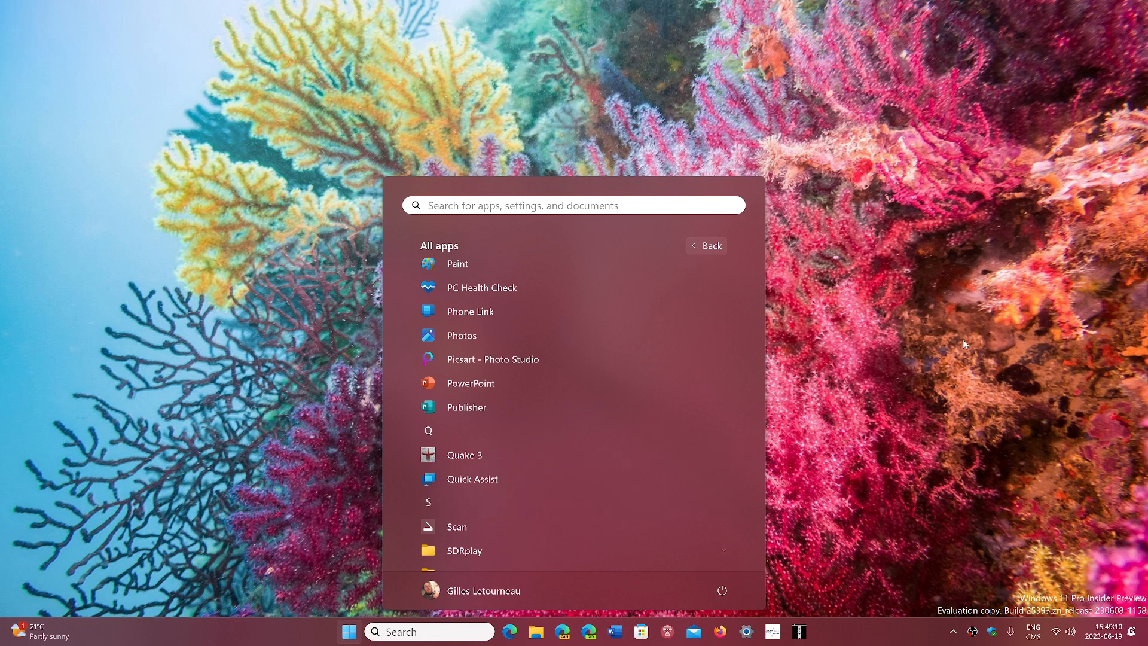